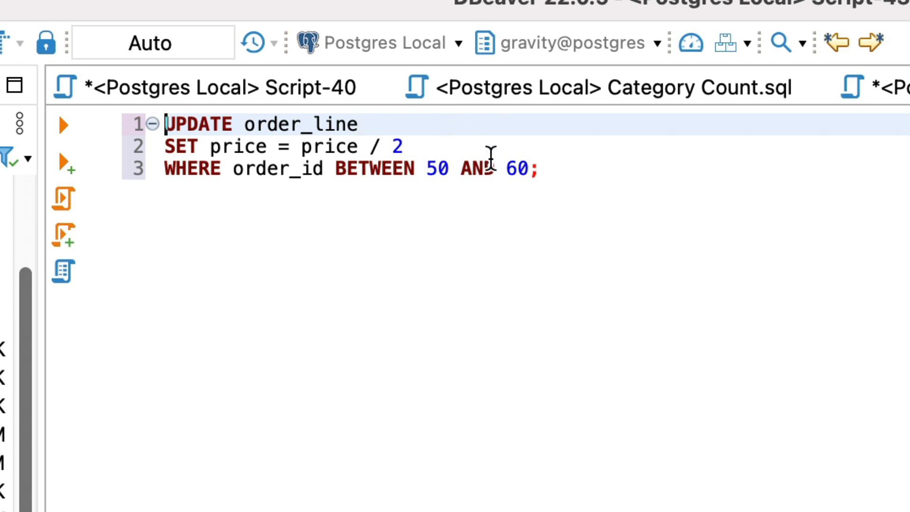
{"action": "type", "text": "SELECT *"}
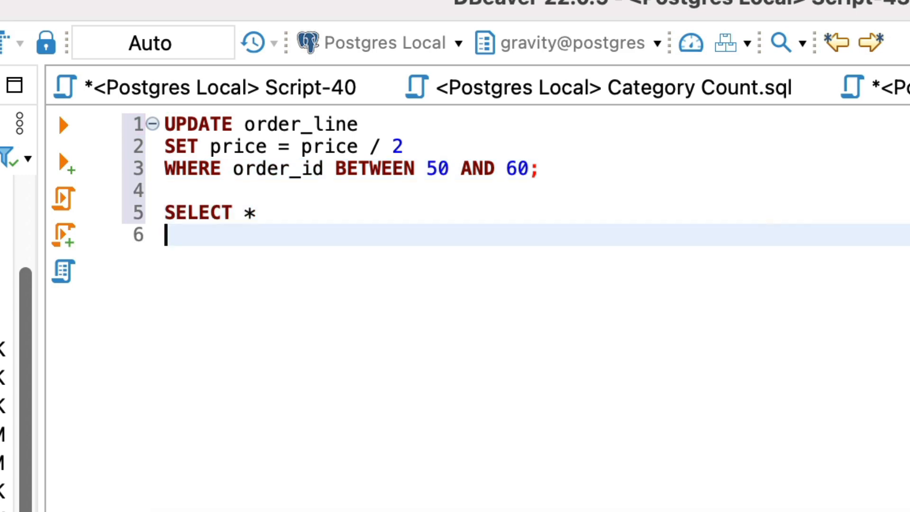
{"action": "type", "text": "FROM order_line"}
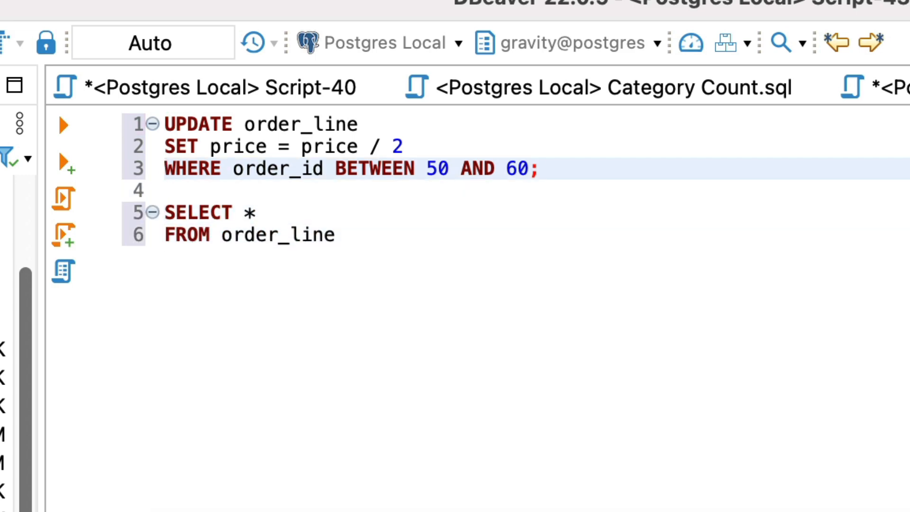
{"action": "type", "text": "WHERE order_id BETWEEN 50 AND 60;"}
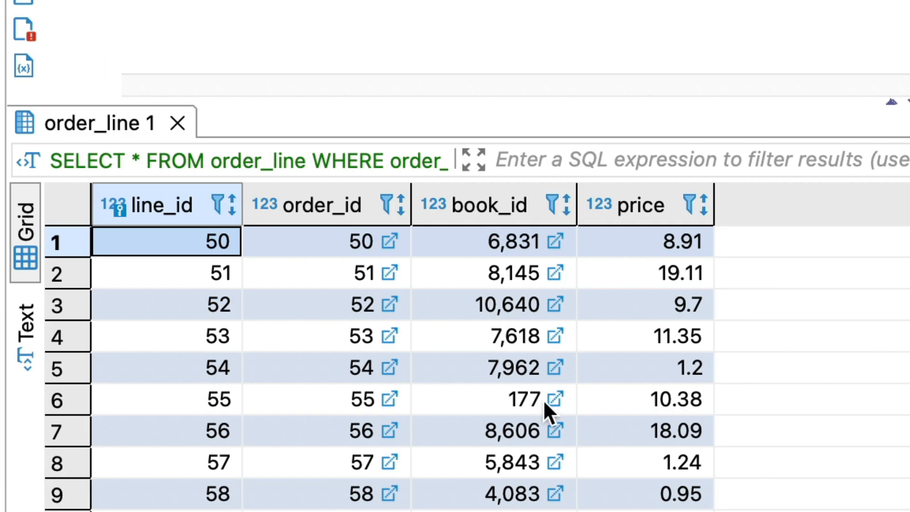
{"action": "mouse_move", "coordinate": [623, 392]}
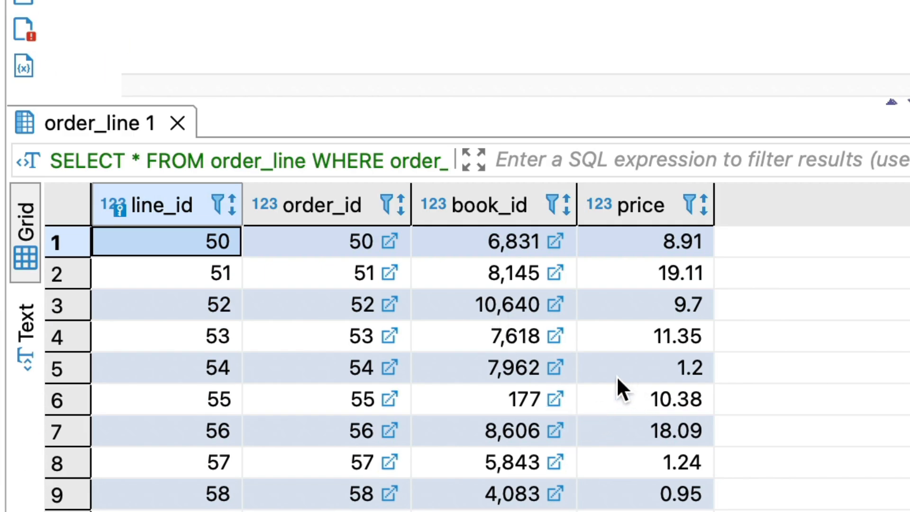